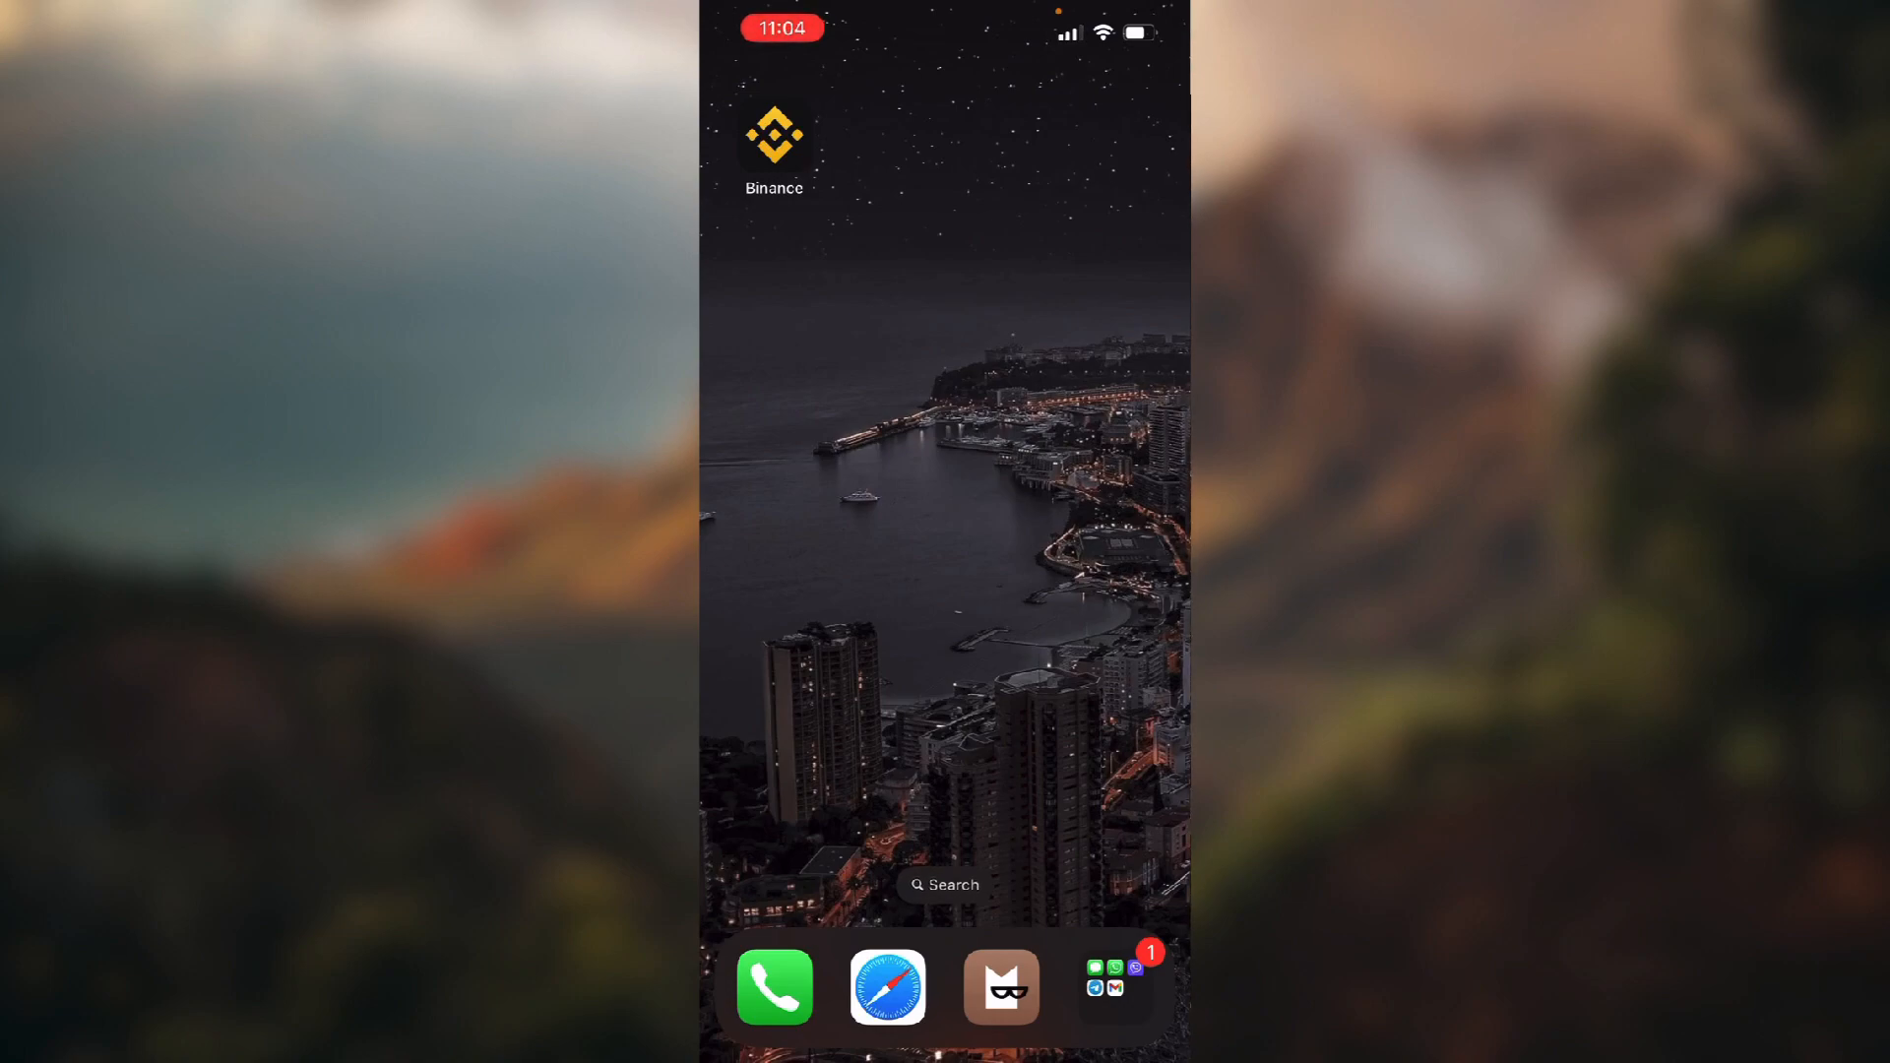
- Launch the Binance app from the iOS home screen
click(773, 132)
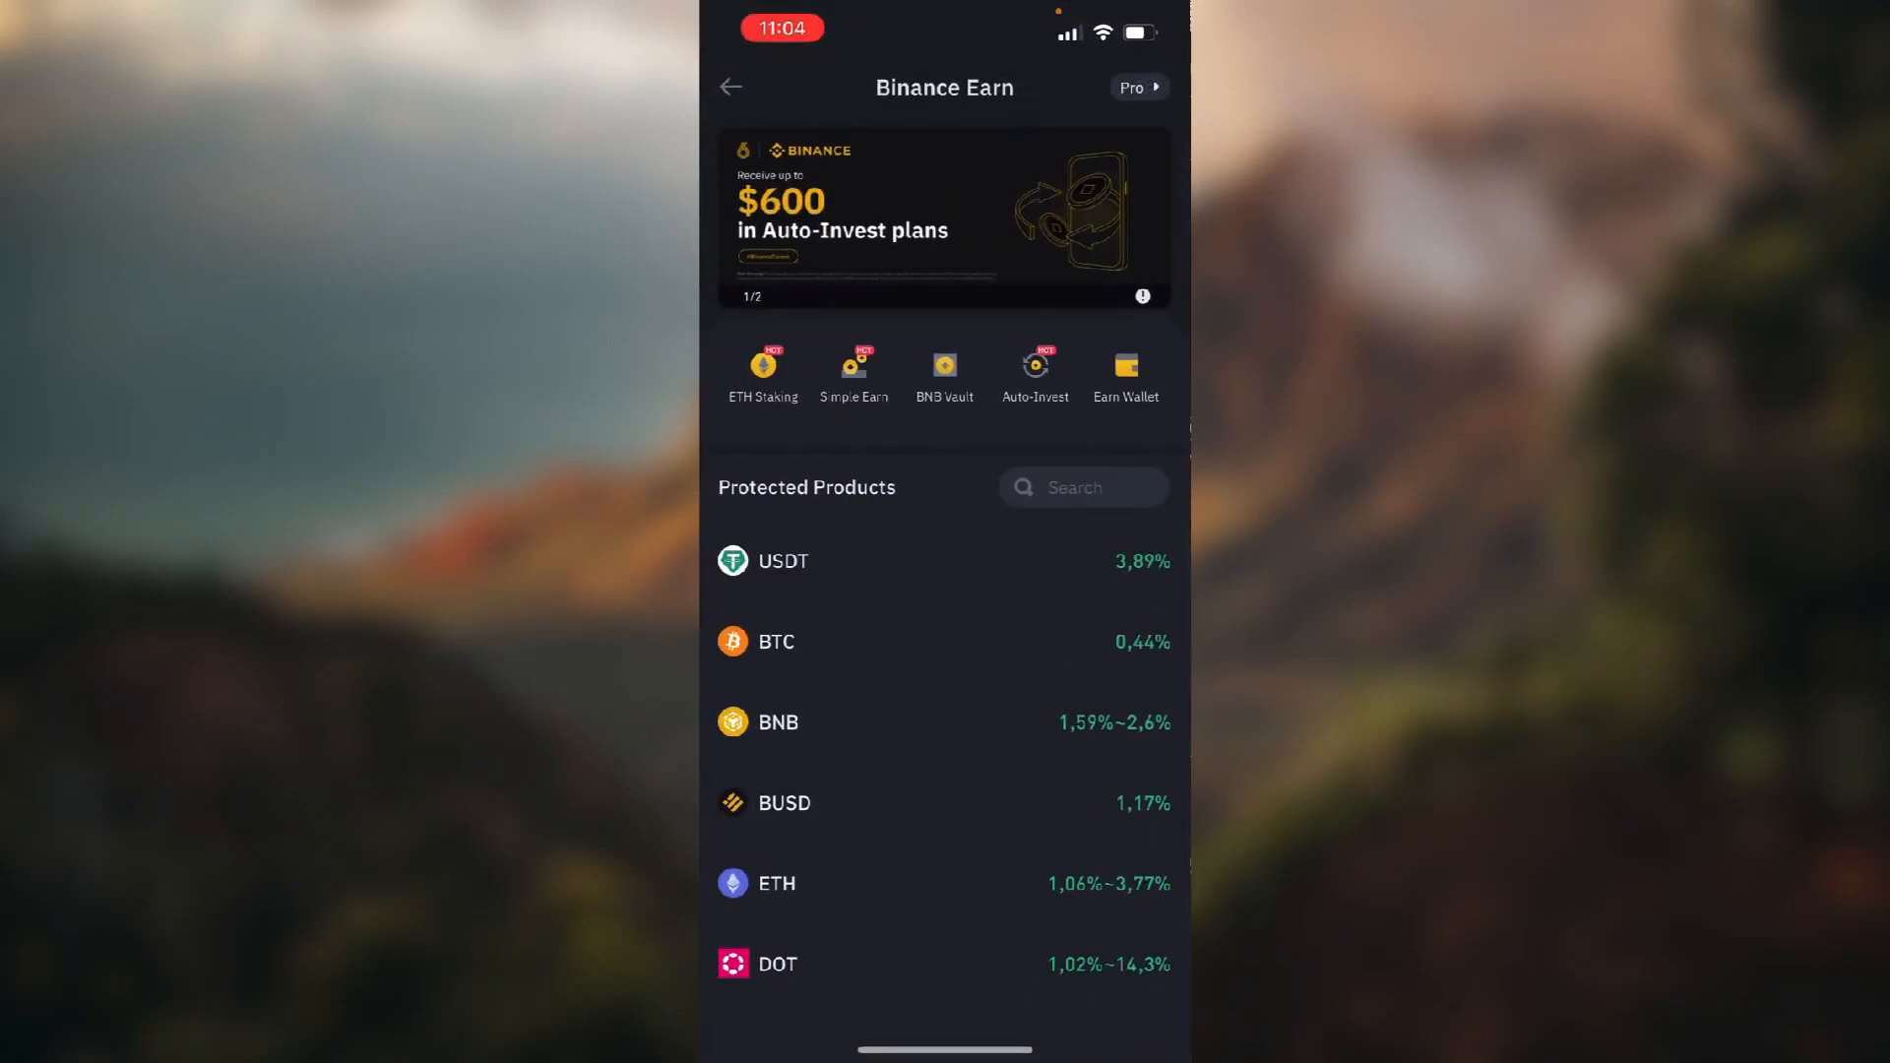
- Go from the profile menu to the Security settings listing Manage Account
click(730, 87)
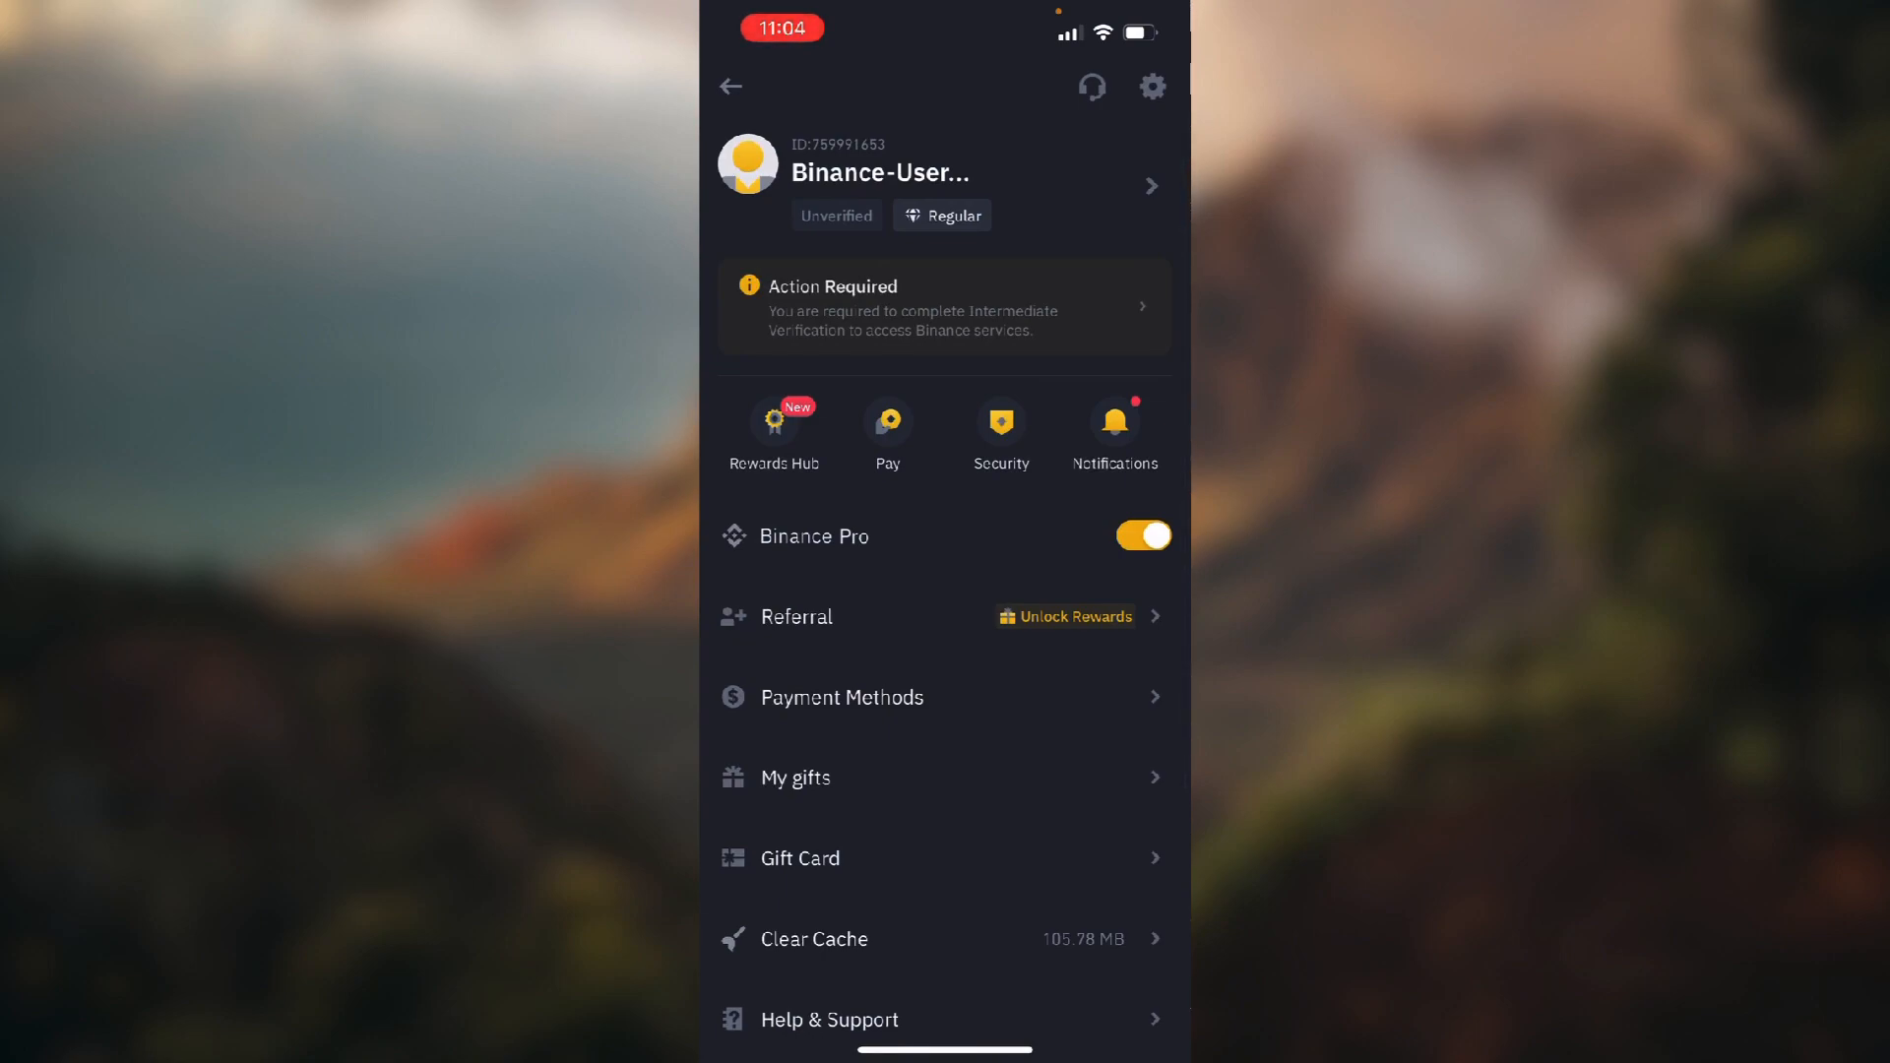
click(1000, 427)
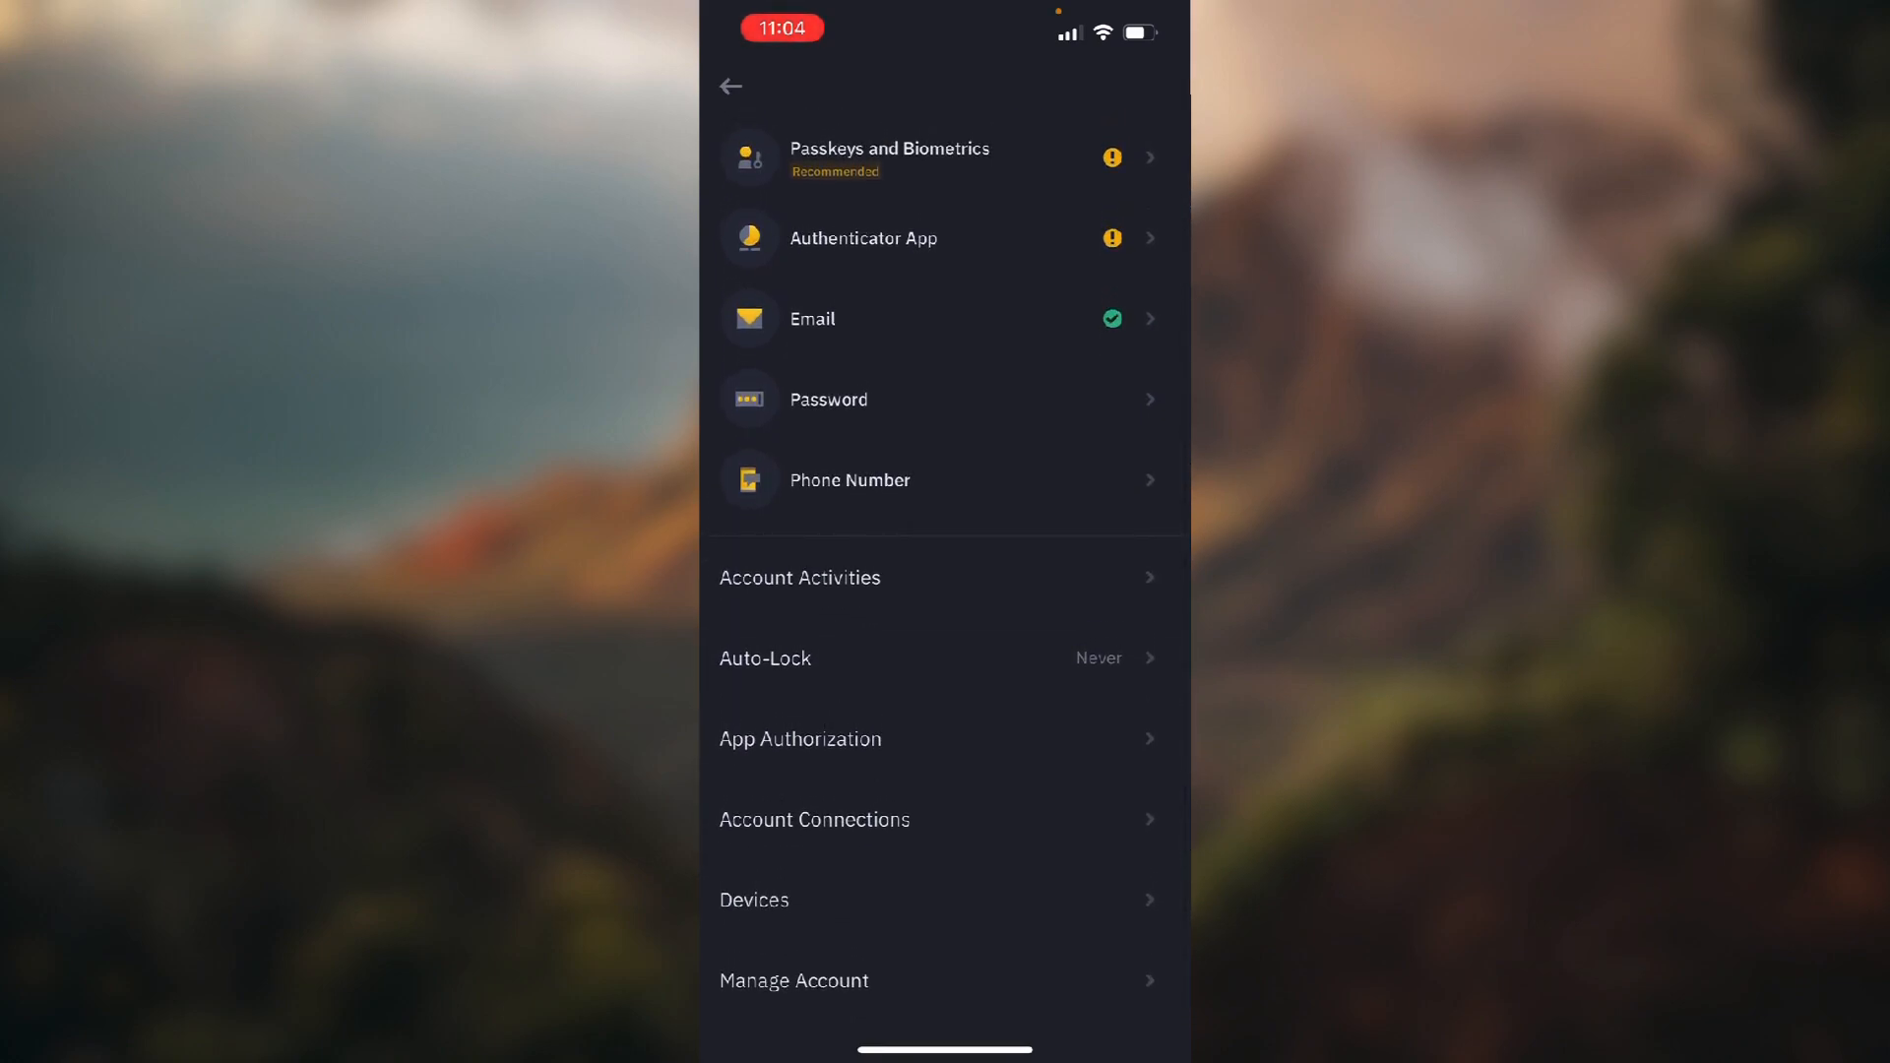
- Enter Manage Account, glance at the Deletion Reason screen, and return to Manage Account
click(794, 980)
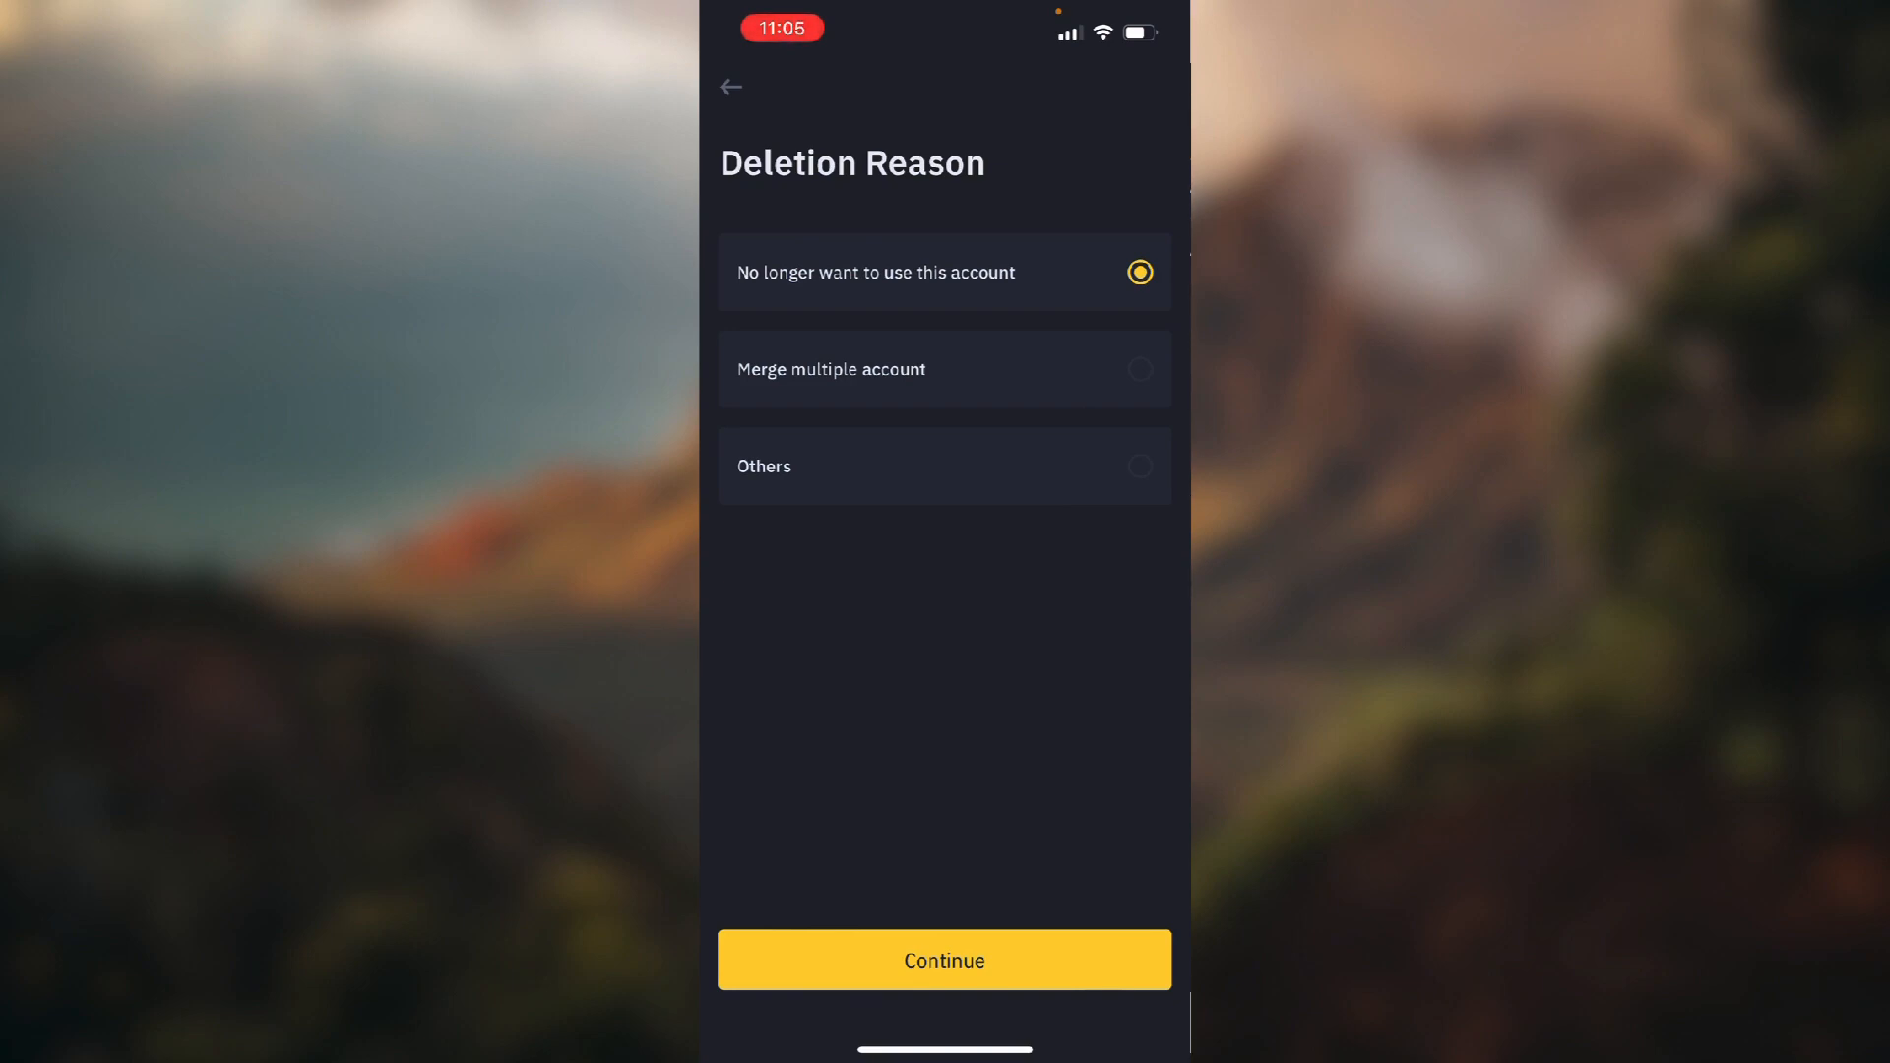
click(730, 86)
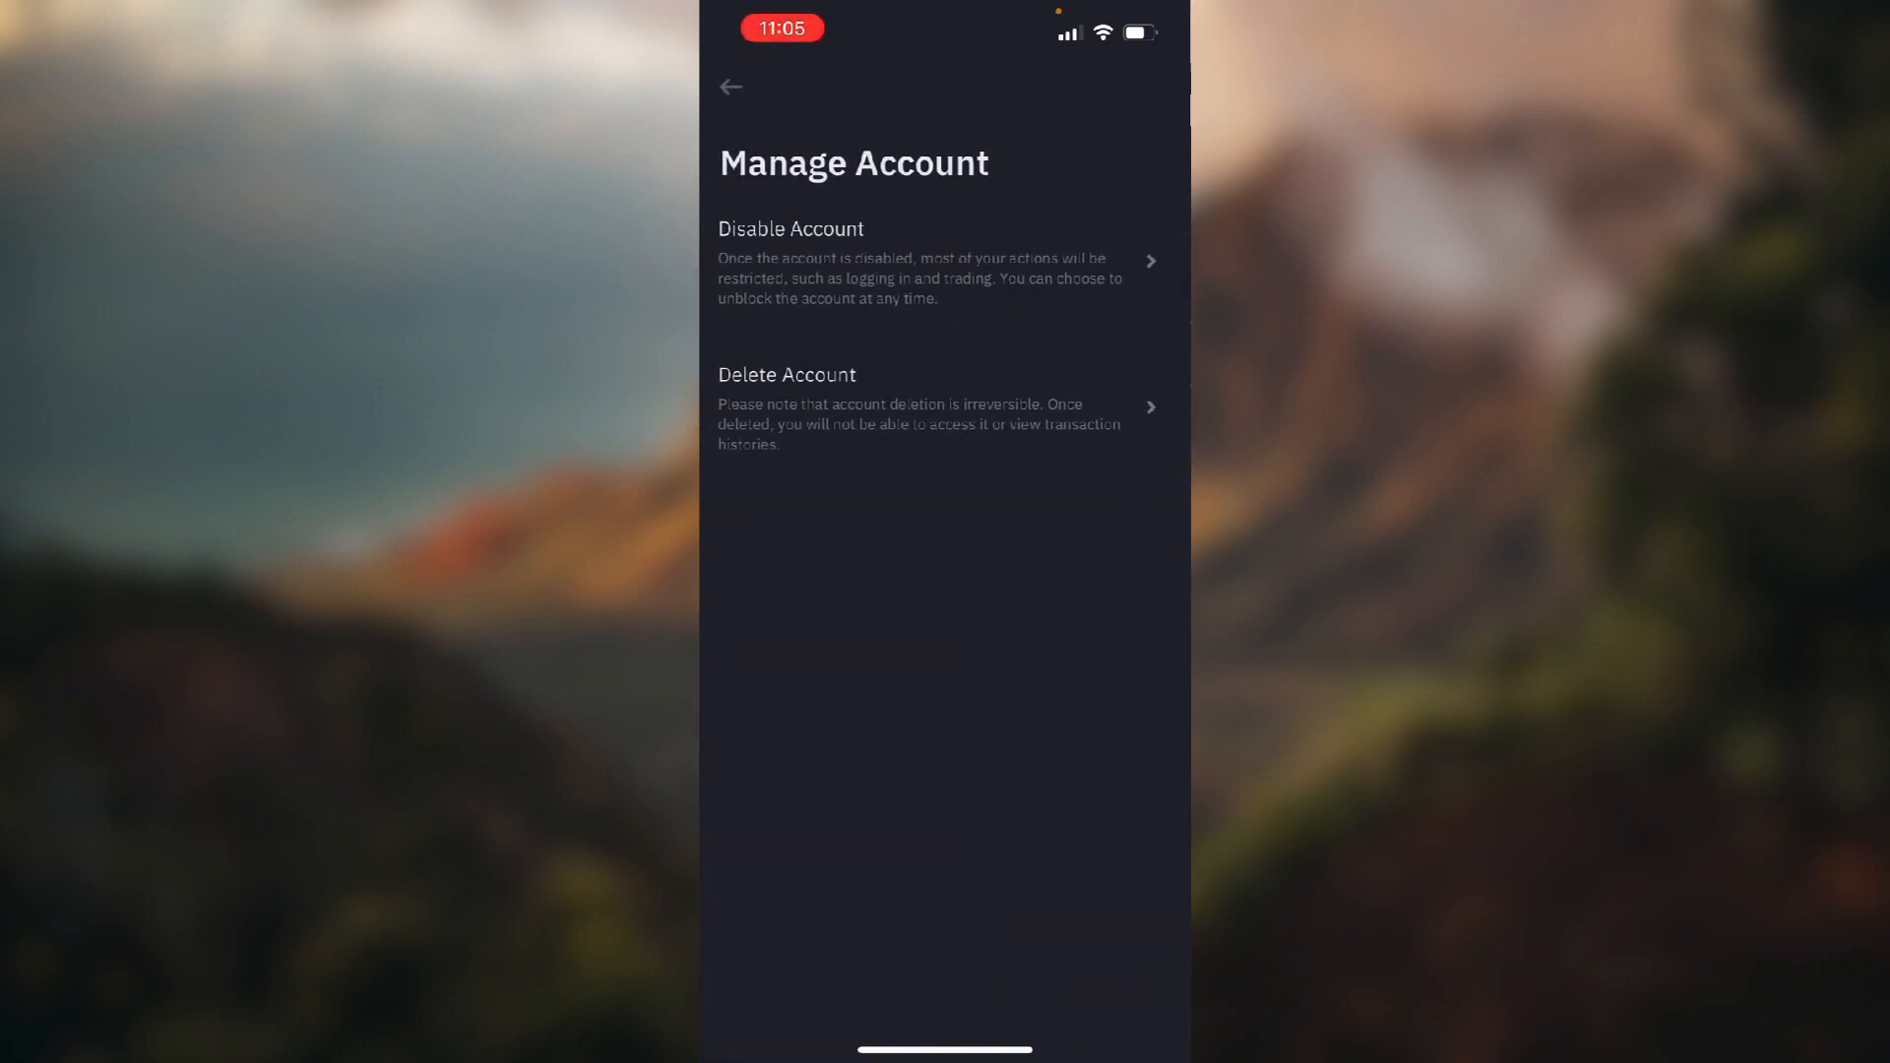